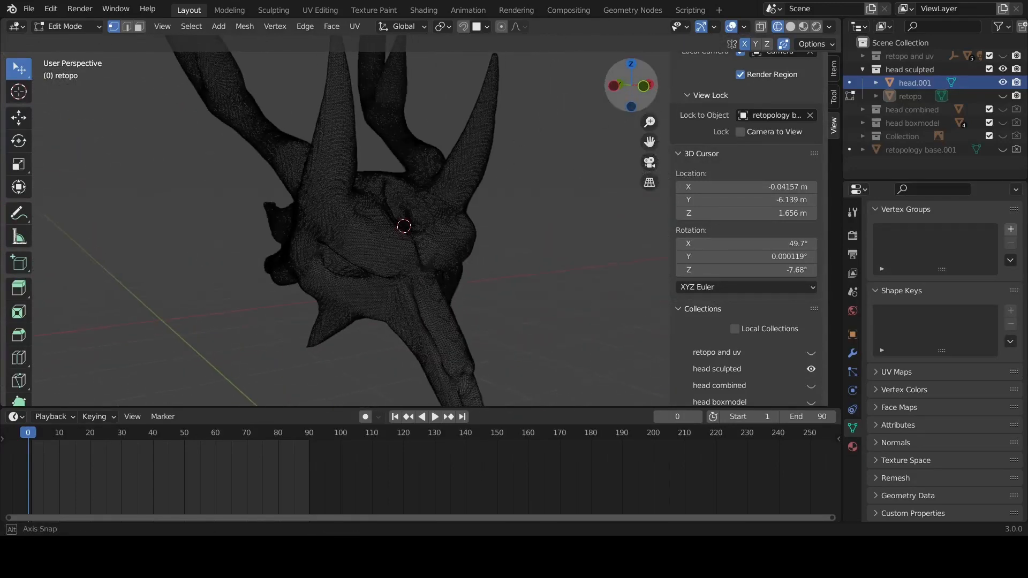
# - Hide head.001 to show the low-poly retopology cage, and change the viewport shading
pyautogui.click(1001, 82)
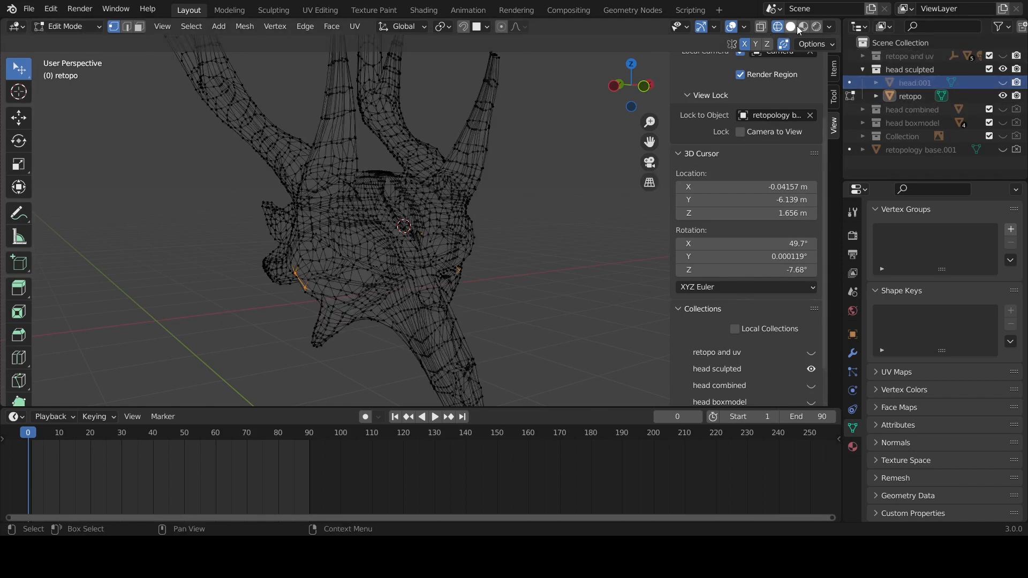
pyautogui.click(803, 26)
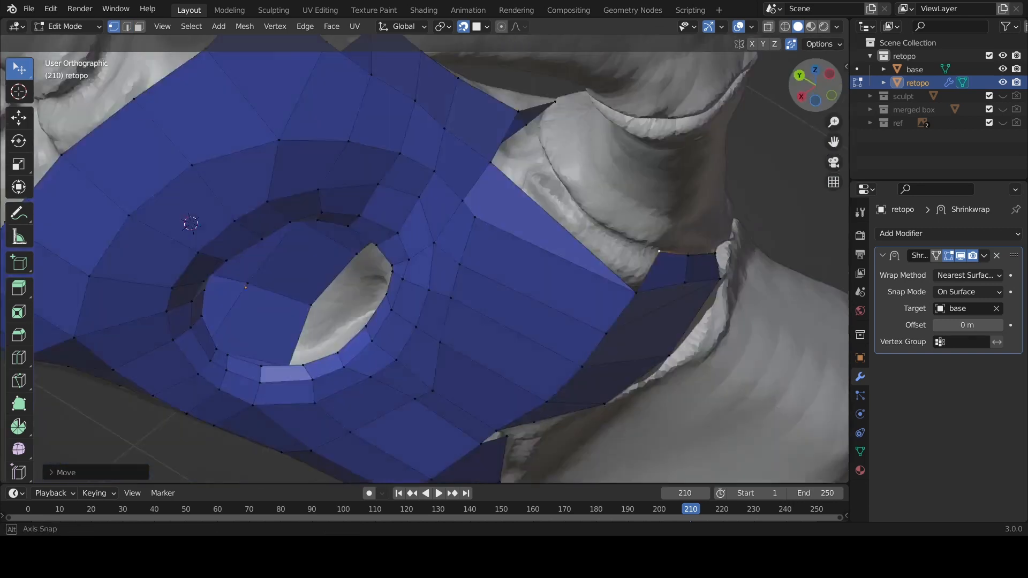
# - Drag the retopology vertices around the opening onto the sculpted base surface
pyautogui.moveTo(394, 262); pyautogui.dragTo(459, 229)
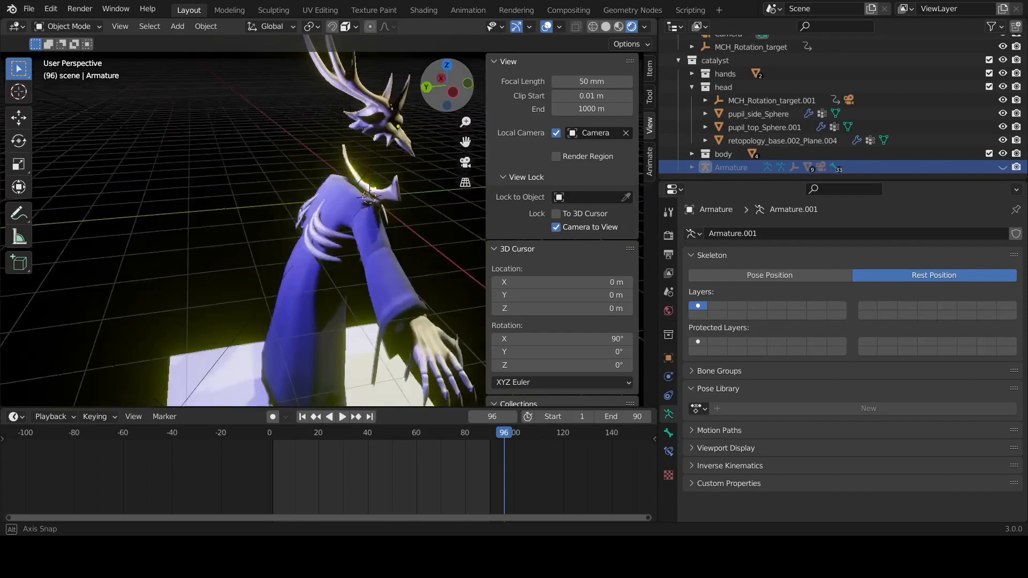
# - Unhide the Armature and orbit to view the bones on the posed horned character
pyautogui.click(466, 85)
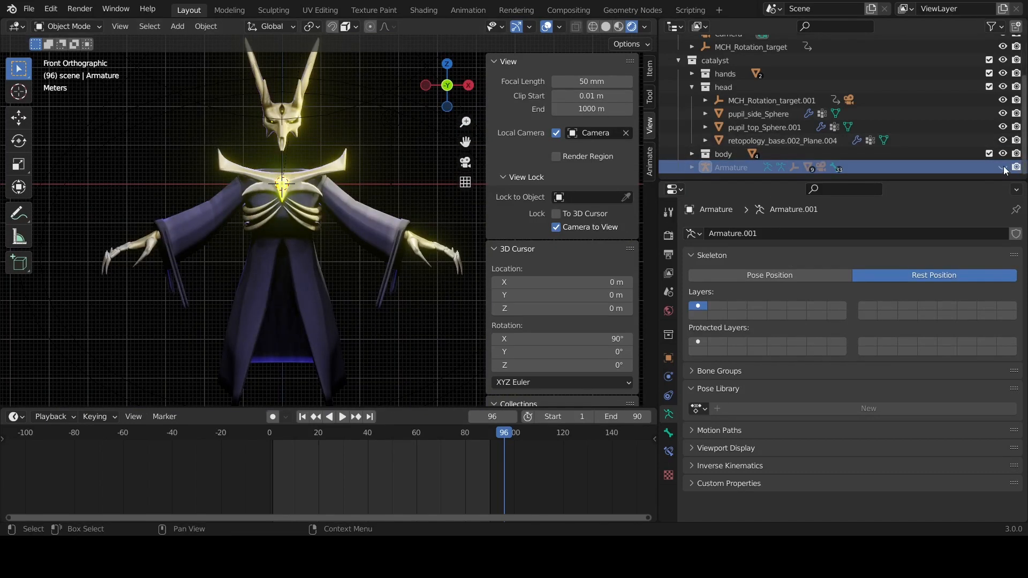
pyautogui.scroll(3)
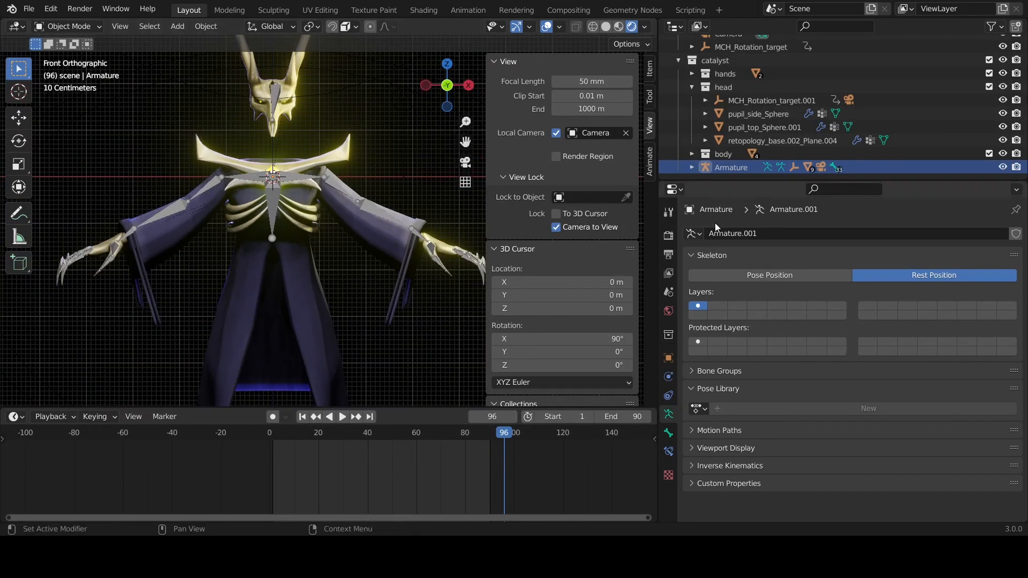
pyautogui.moveTo(769, 274)
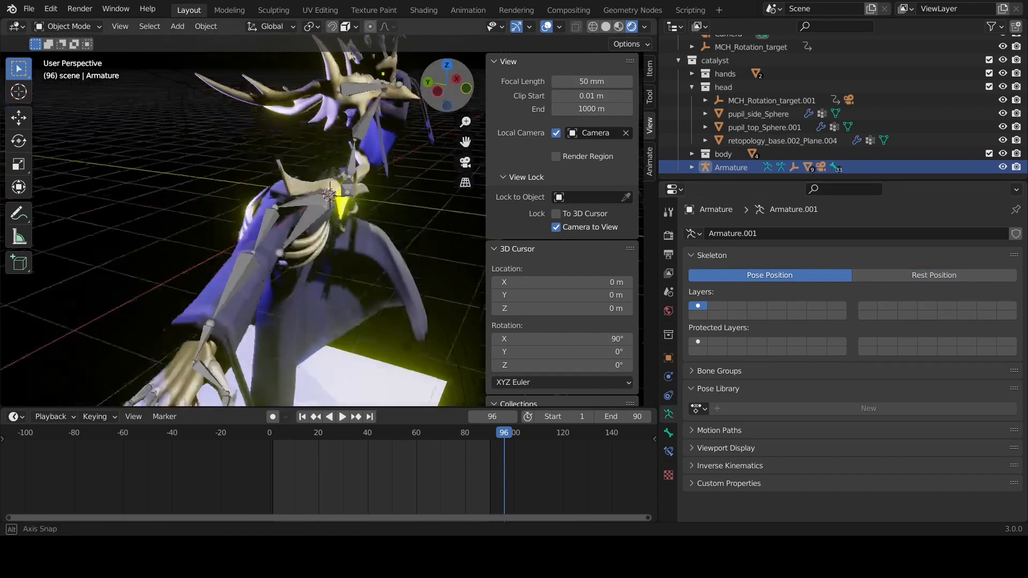
pyautogui.moveTo(262, 230); pyautogui.dragTo(262, 163)
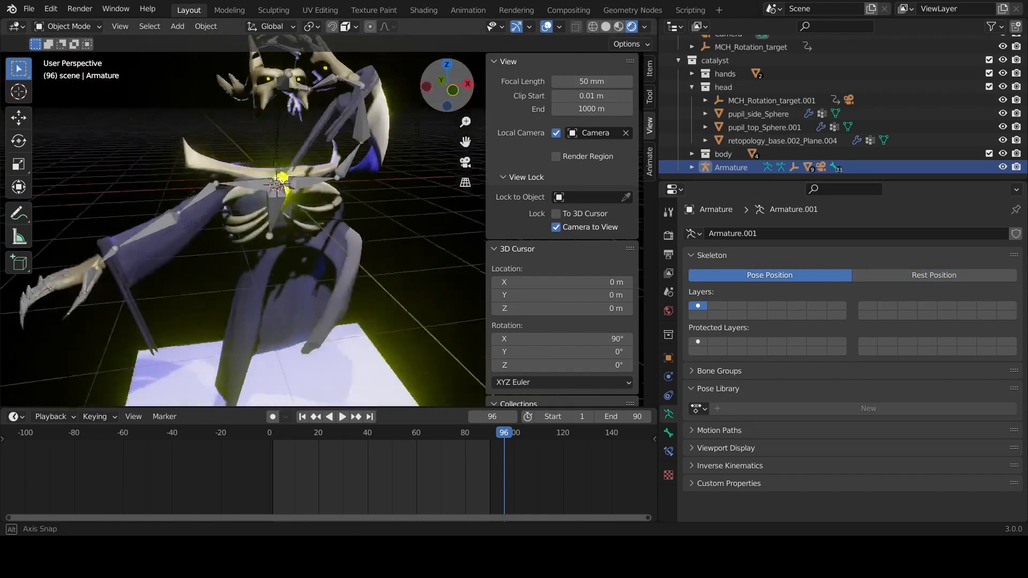